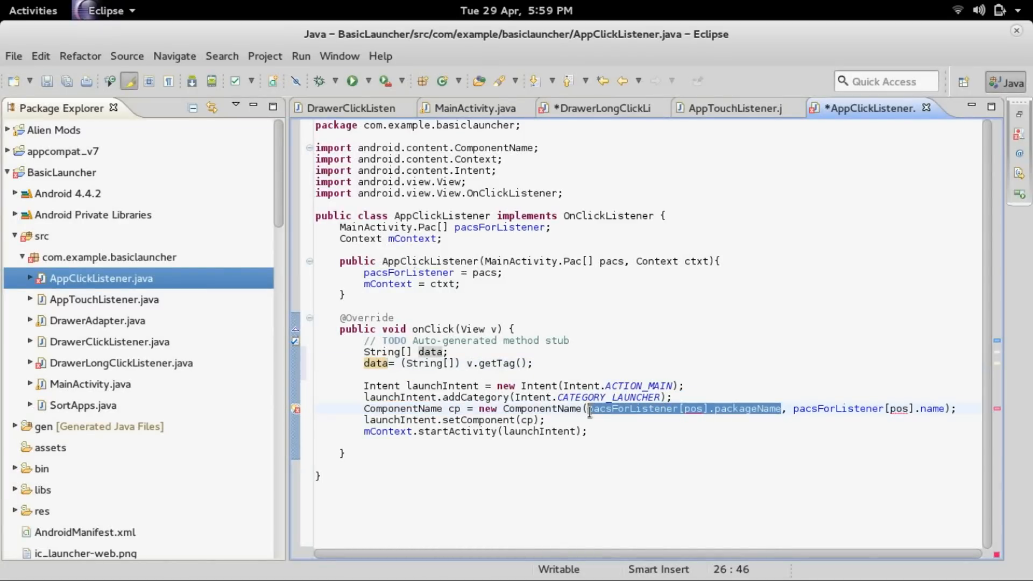
Change AppClickListener's ComponentName arguments to data[0] and data[1], then run BasicLauncher.
type("data")
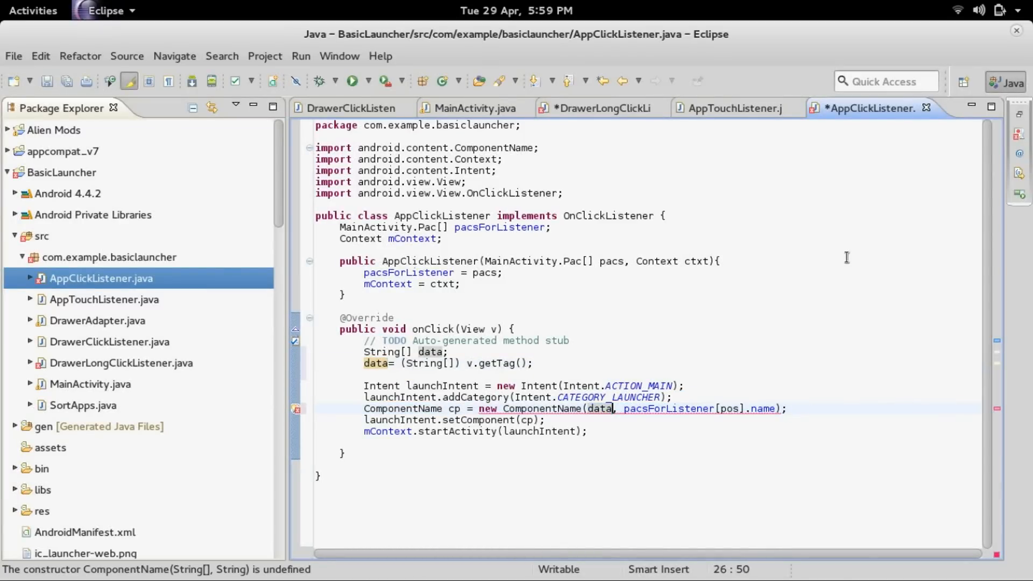
type("[0]")
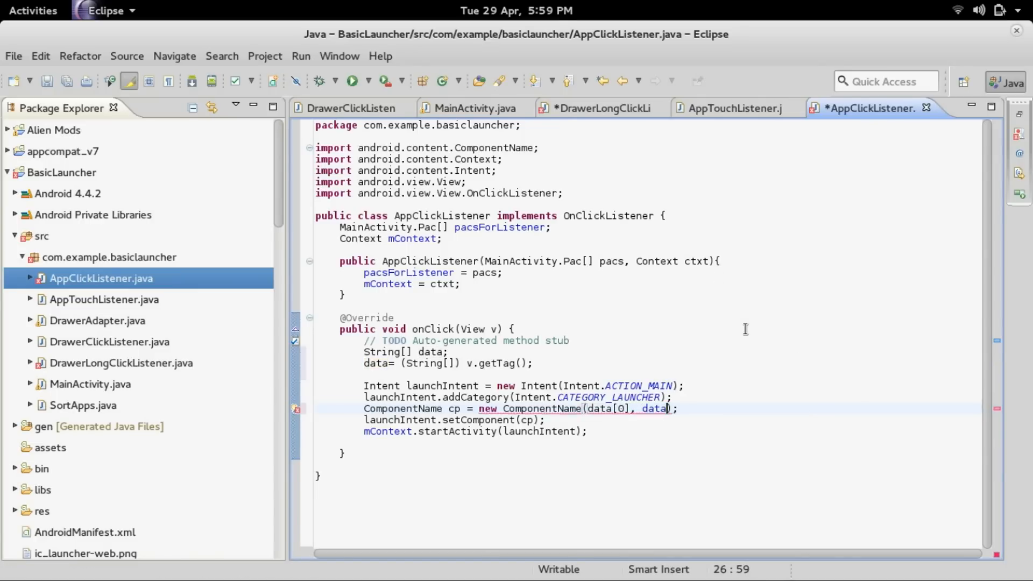
type("[1")
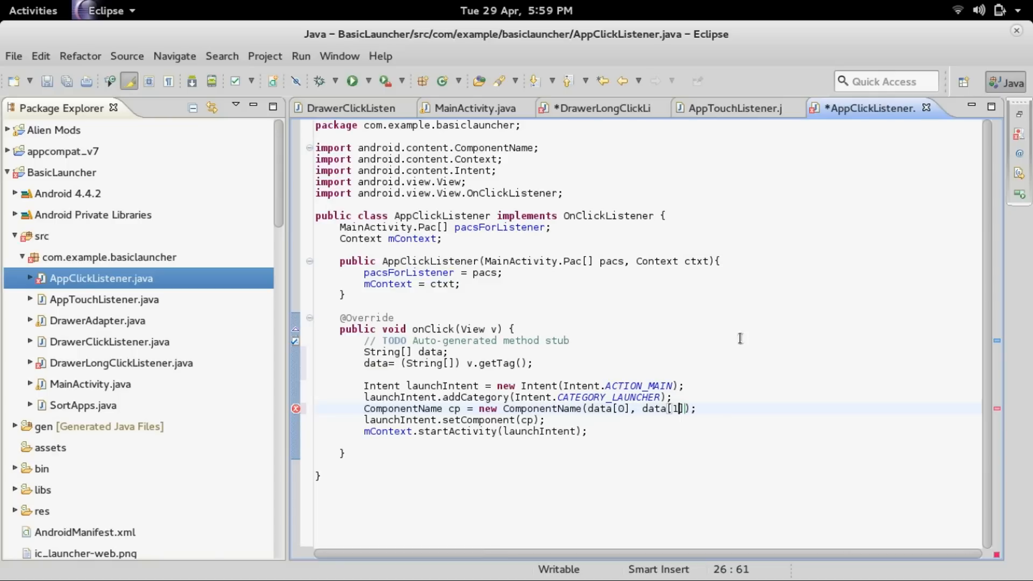
mouse_move(608, 154)
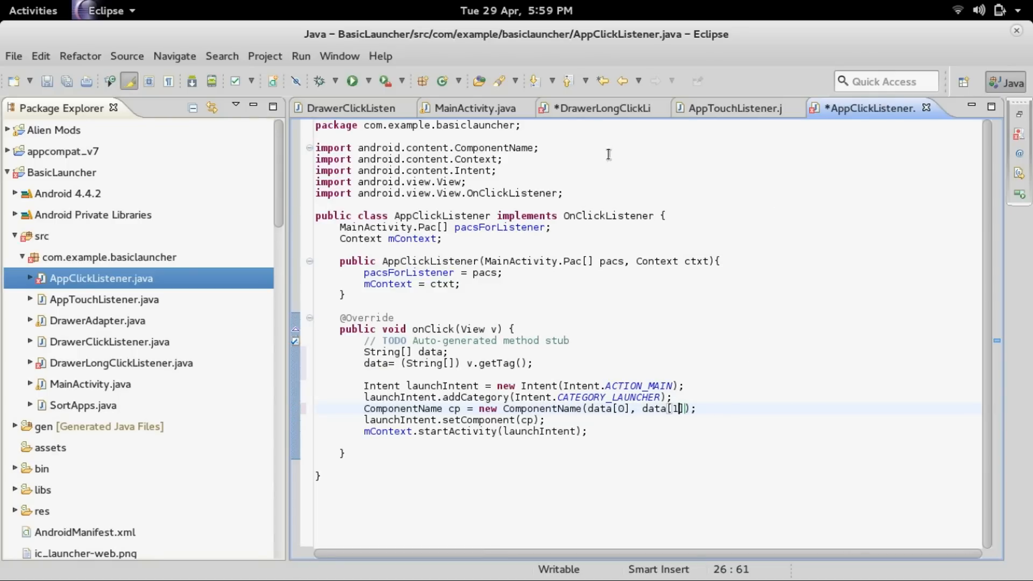
left_click(596, 108)
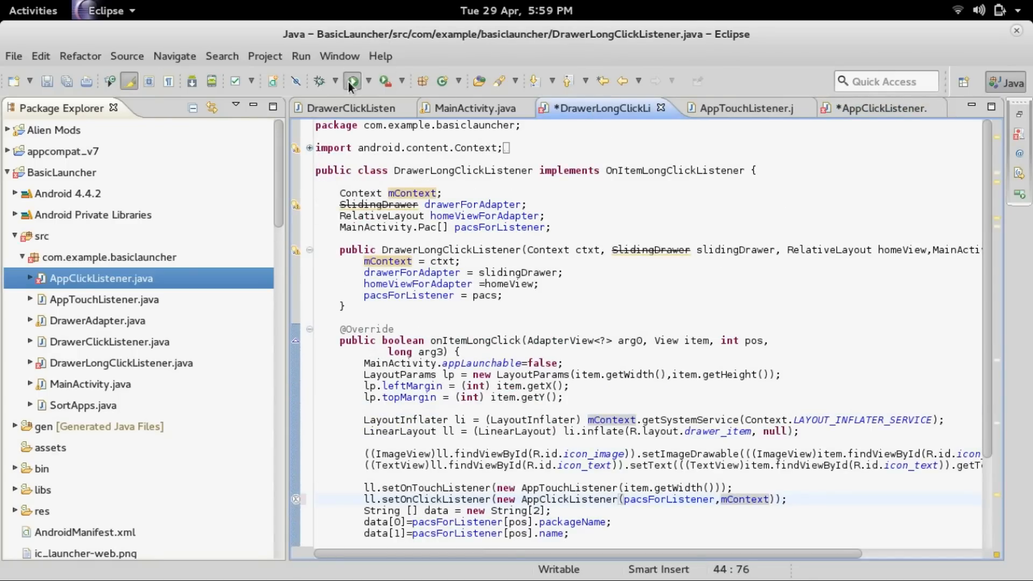
left_click(352, 82)
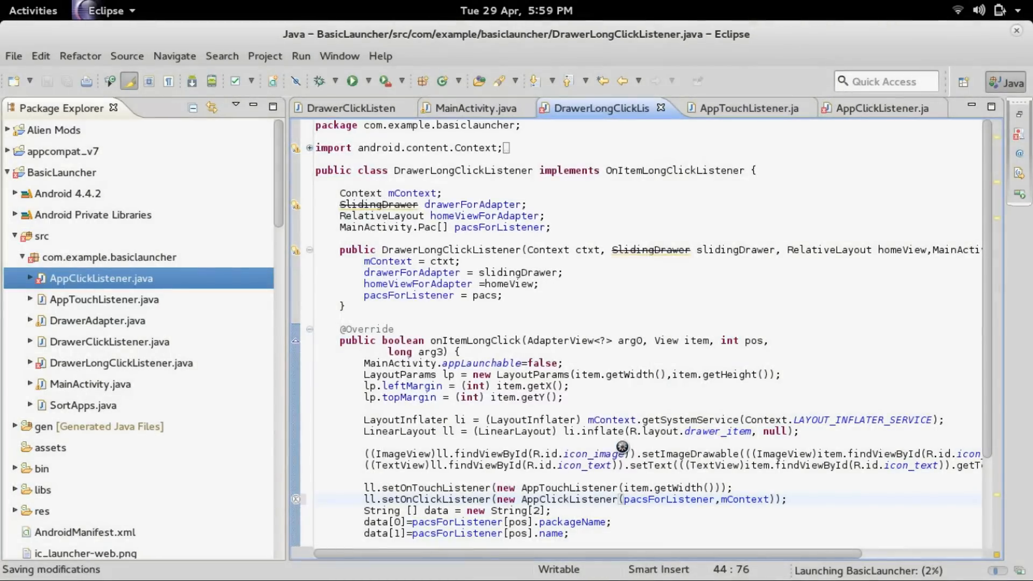
Switch to the Amazon Otter2 Droid@Screen mirror through the Activities overview.
left_click(32, 11)
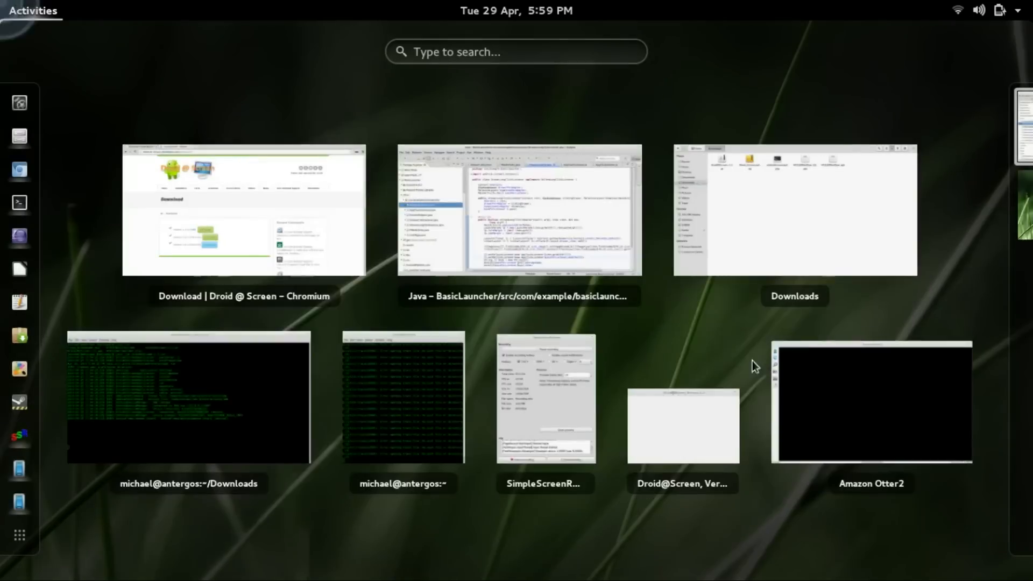
left_click(517, 211)
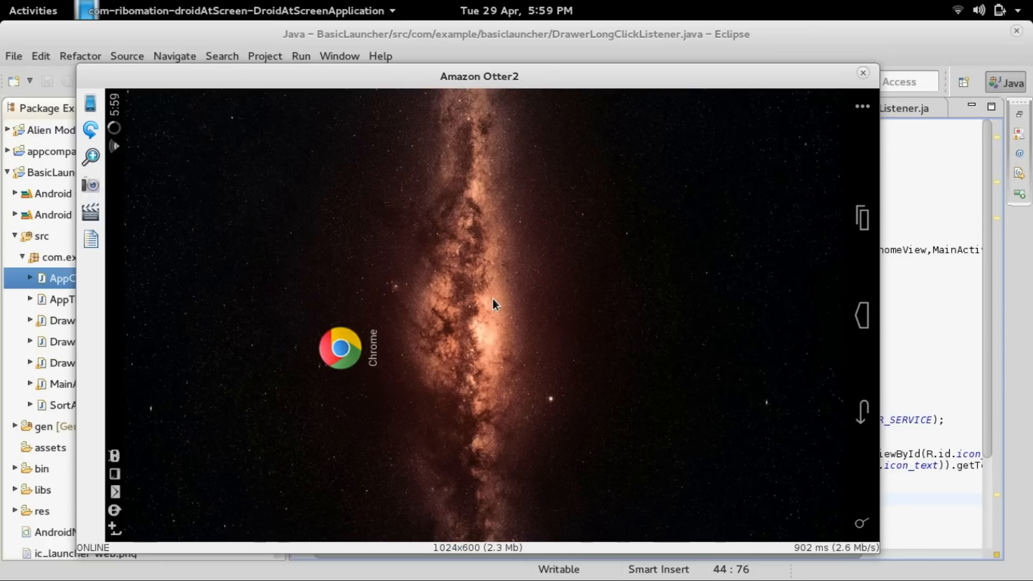
Review the DrawerClickListener and DrawerLongClickListener sources, then show all open windows.
left_click(863, 72)
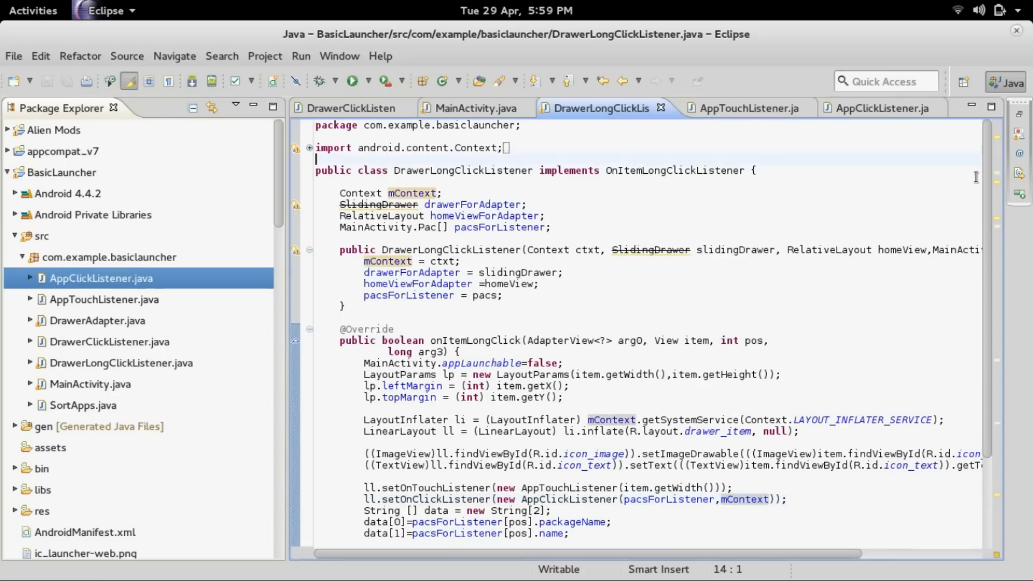
scroll("down", 3)
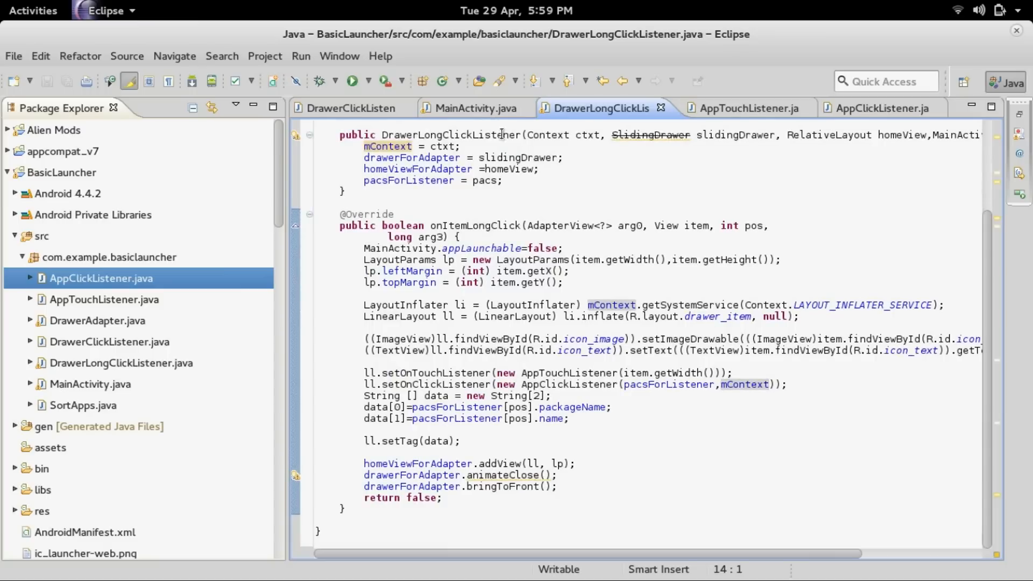
mouse_move(736, 116)
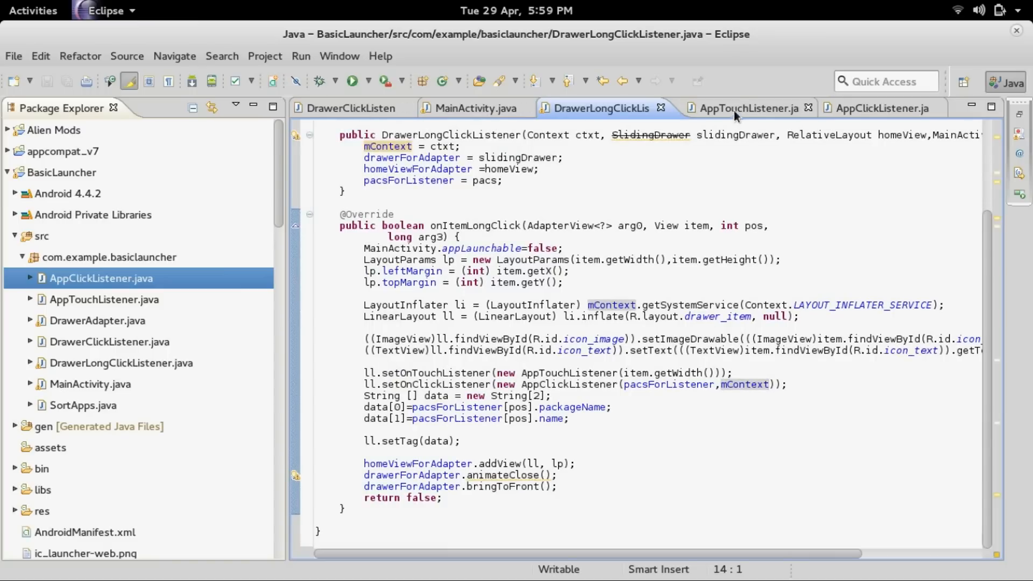
mouse_move(753, 123)
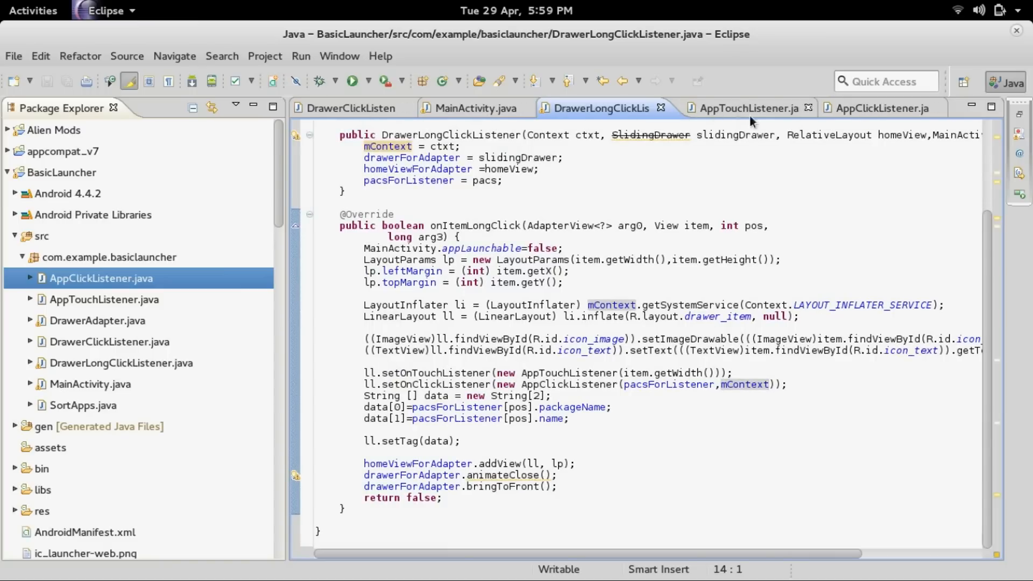
left_click(351, 108)
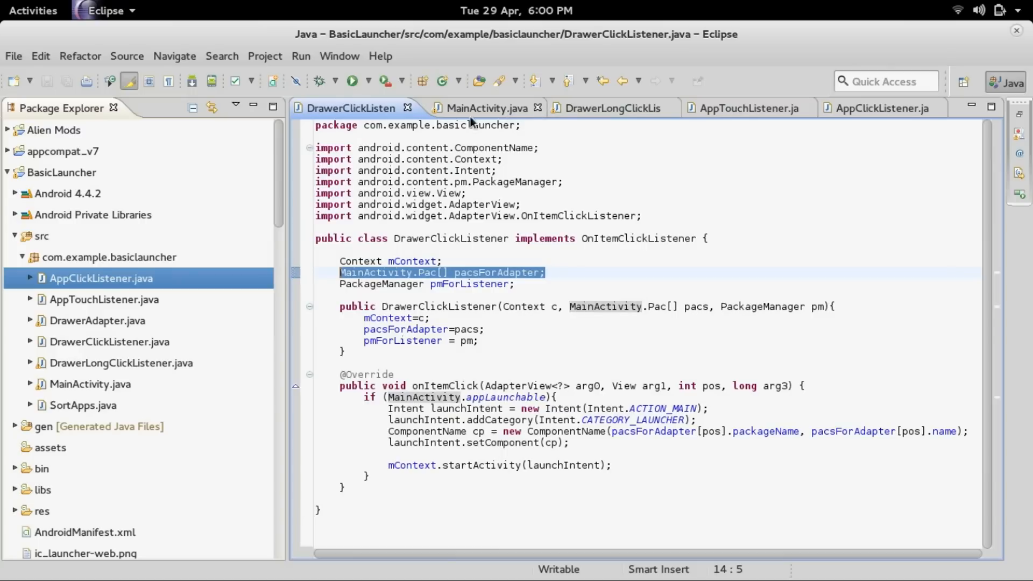
left_click(605, 108)
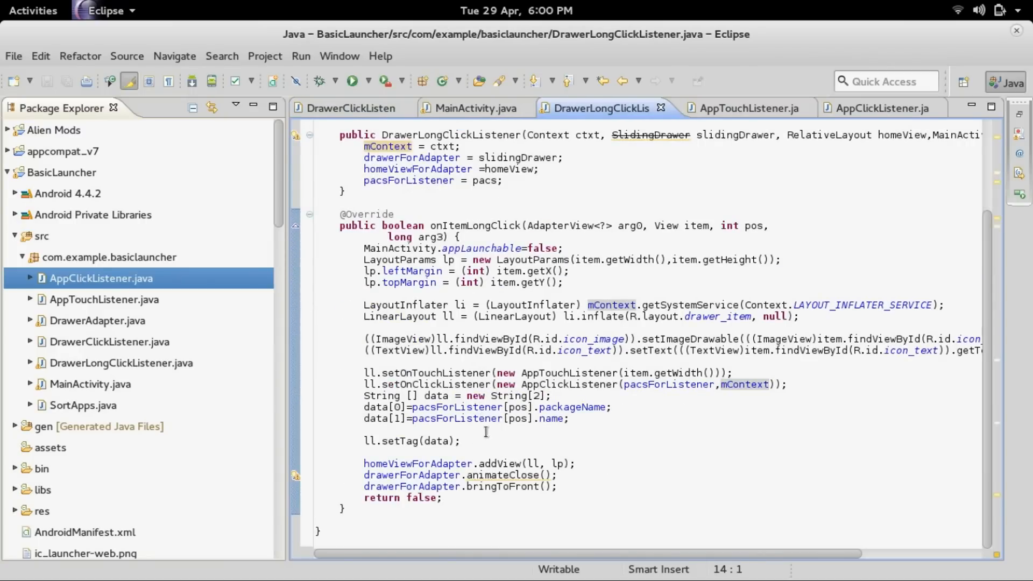
mouse_move(414, 462)
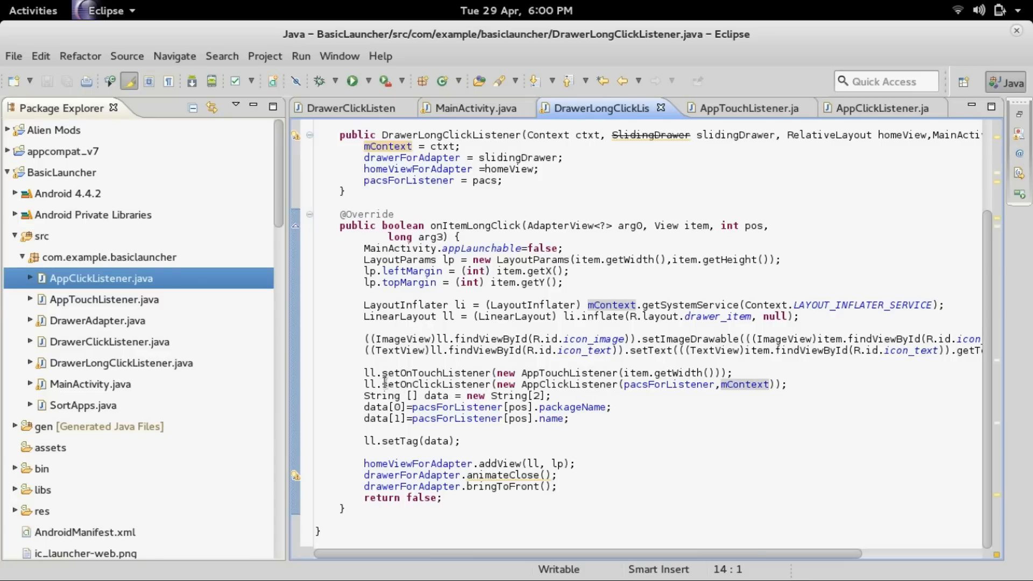
mouse_move(554, 419)
type("//")
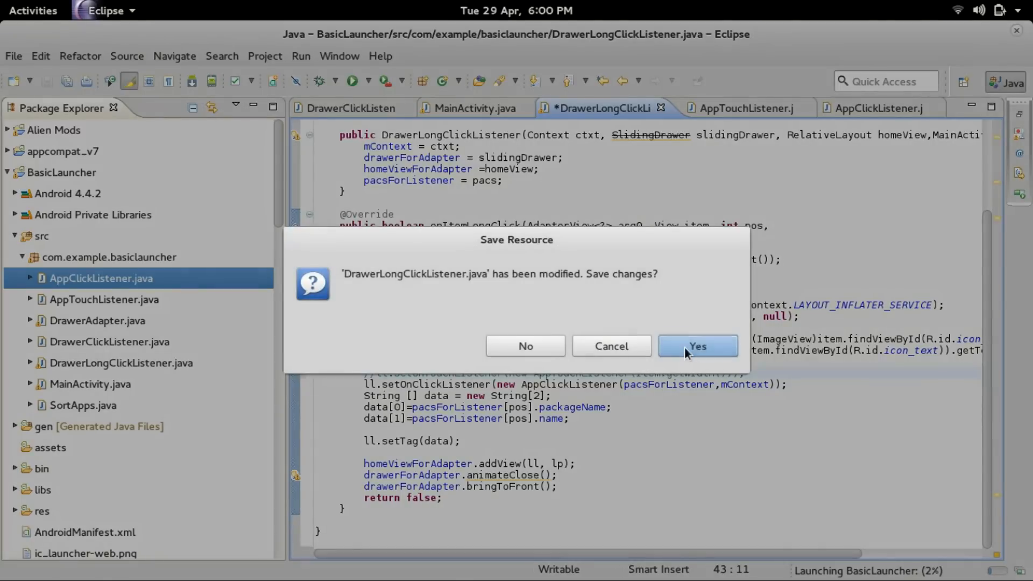
left_click(32, 10)
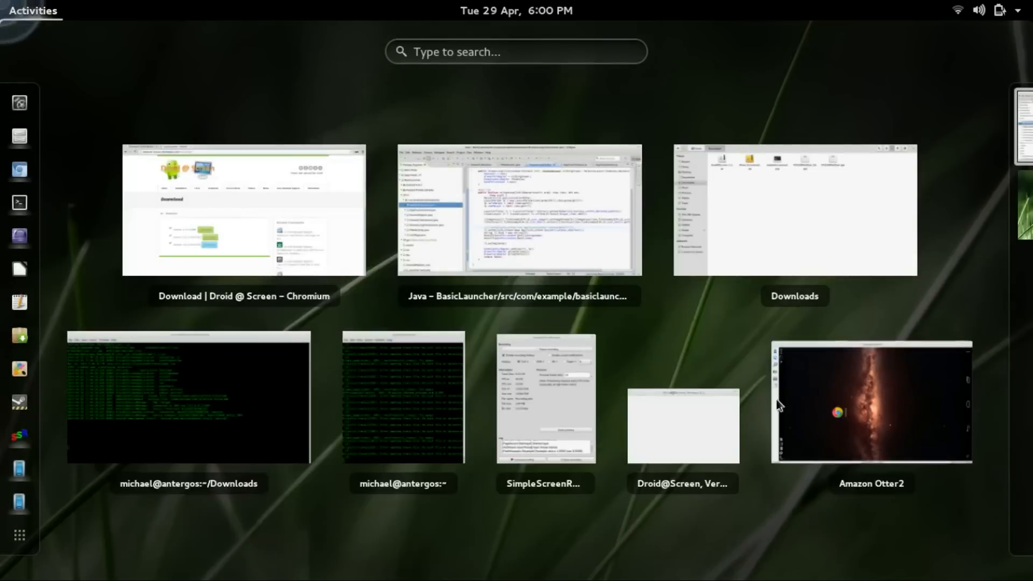
Select the Amazon Otter2 mirror and return to the launcher home showing Calculator.
left_click(871, 404)
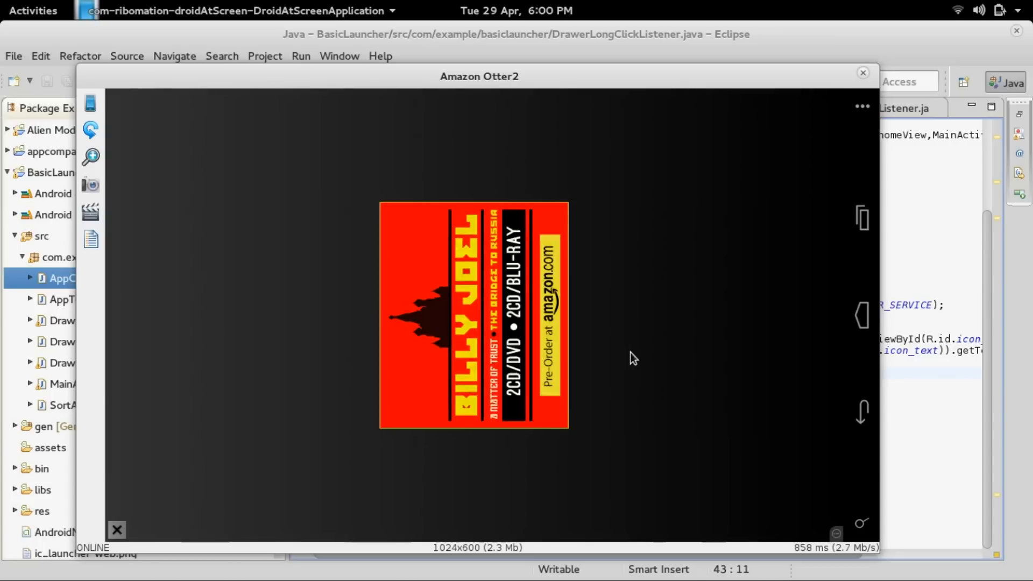
left_click(473, 314)
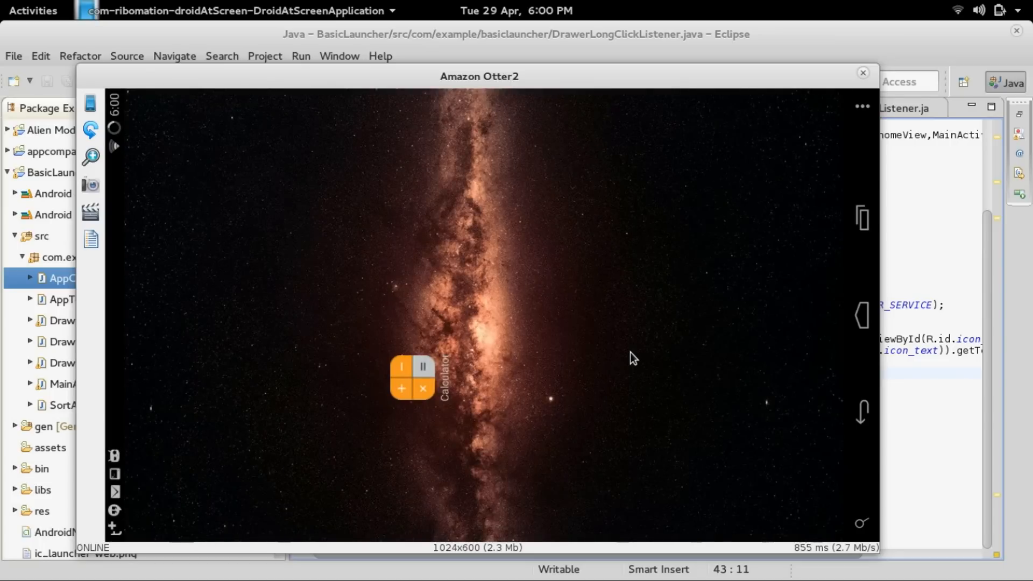
mouse_move(661, 103)
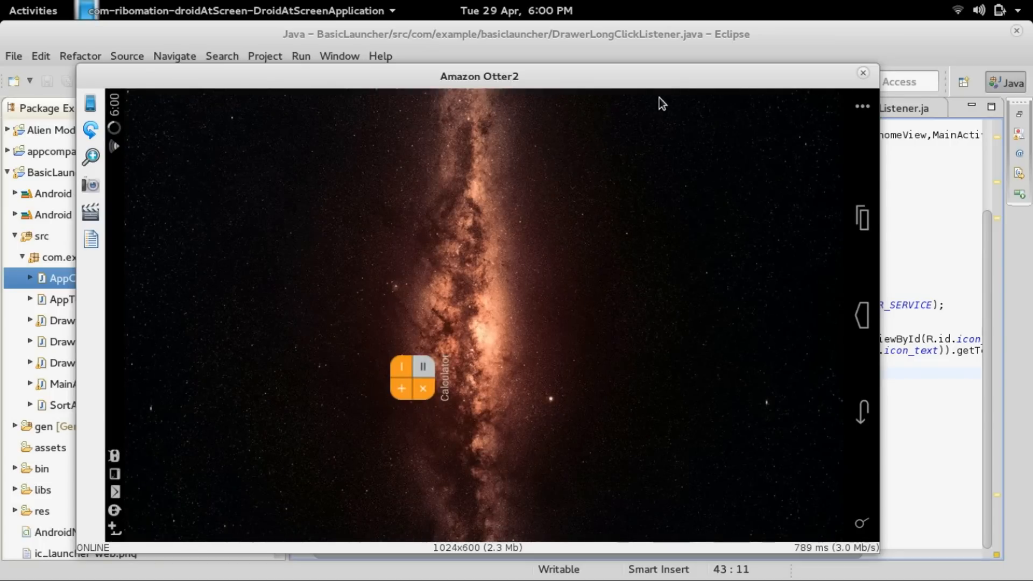
mouse_move(370, 465)
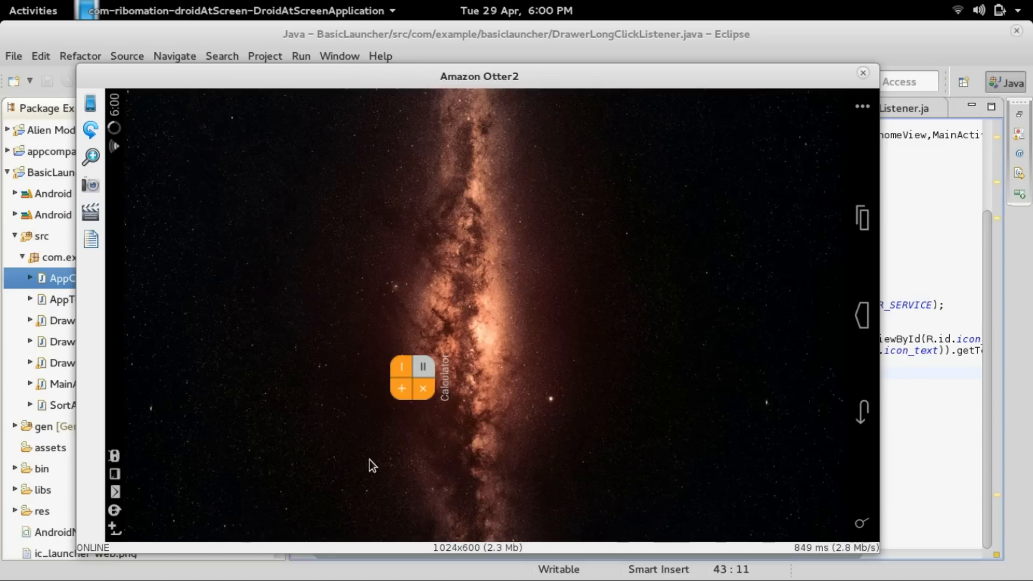